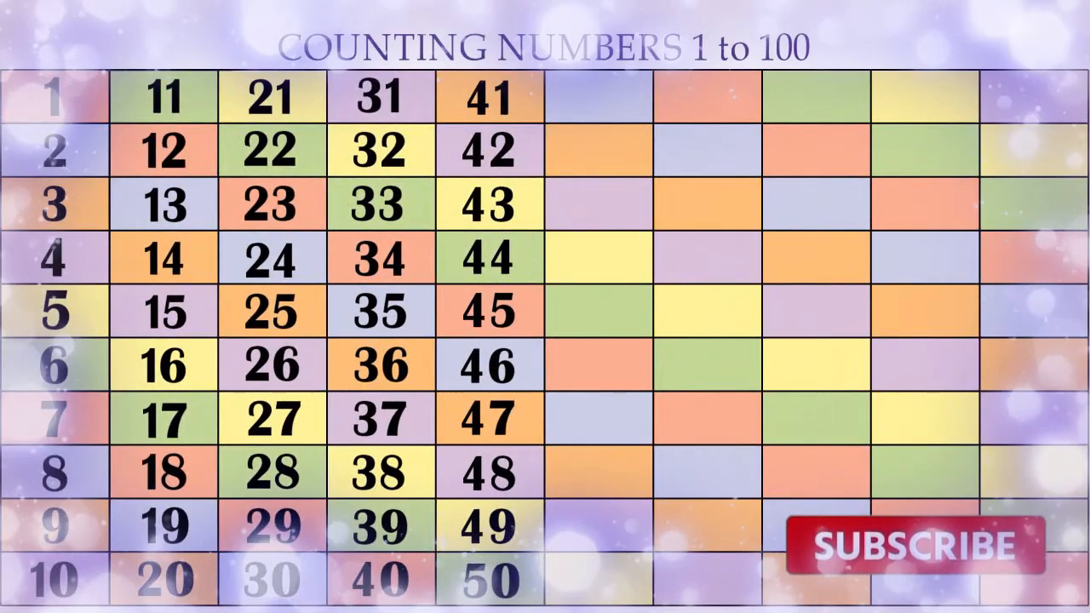
left_click(920, 548)
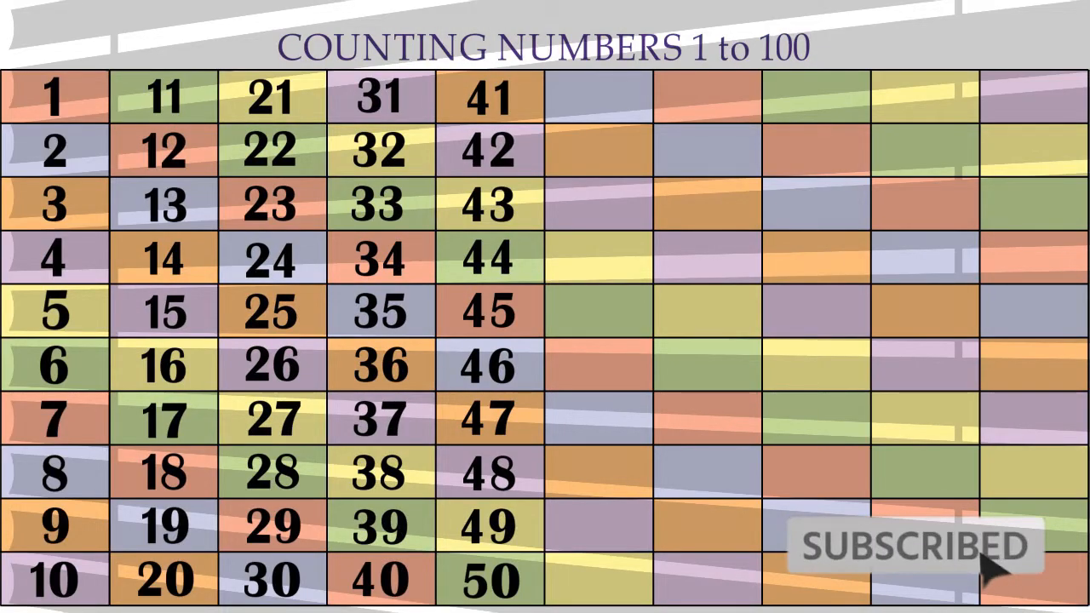